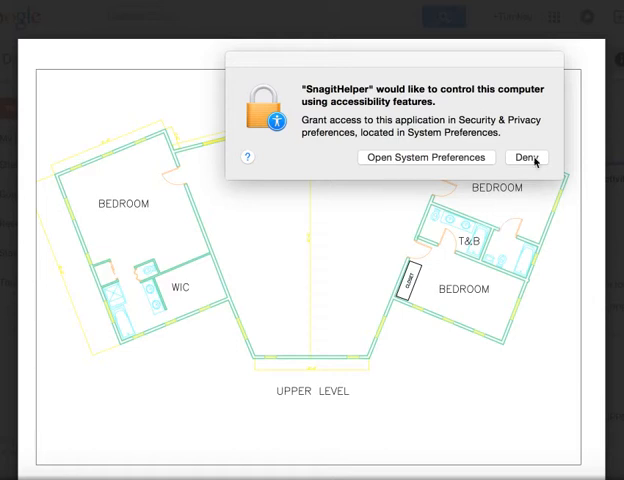
# Deny SnagitHelper's accessibility request so the upper level floor plan PDF is fully visible
pyautogui.click(527, 157)
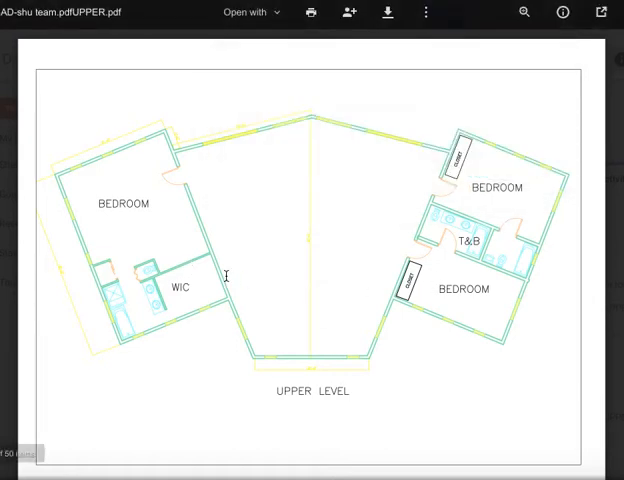
pyautogui.moveTo(163, 269)
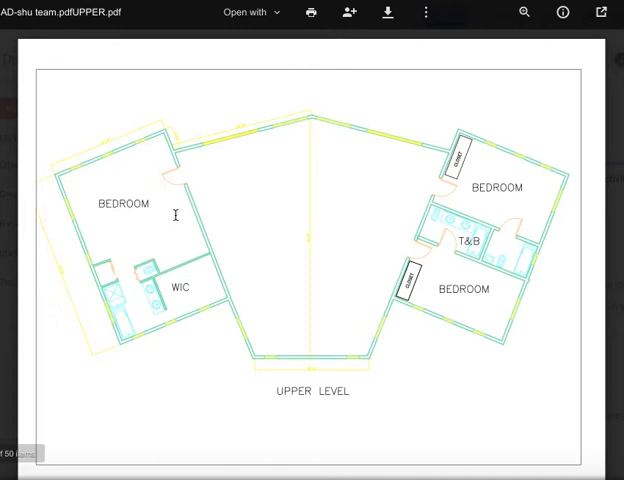
pyautogui.moveTo(171, 198)
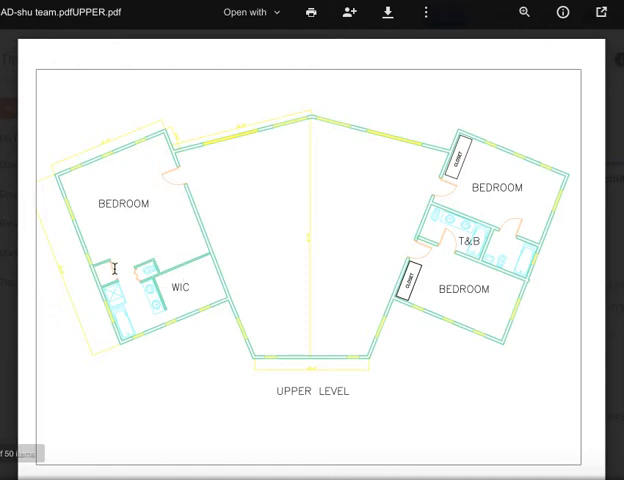
pyautogui.moveTo(252, 240)
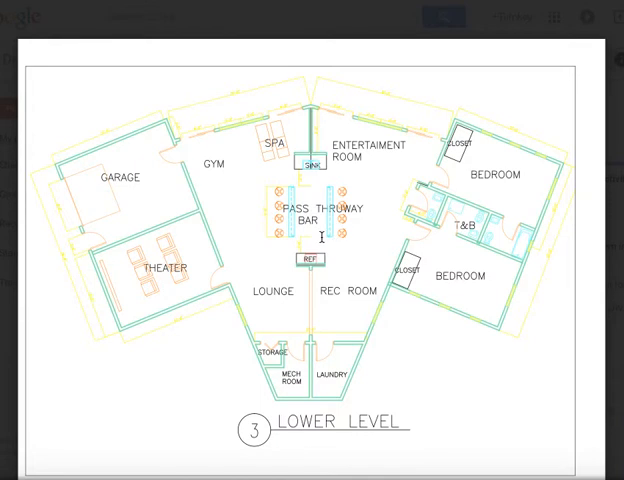
pyautogui.moveTo(316, 187)
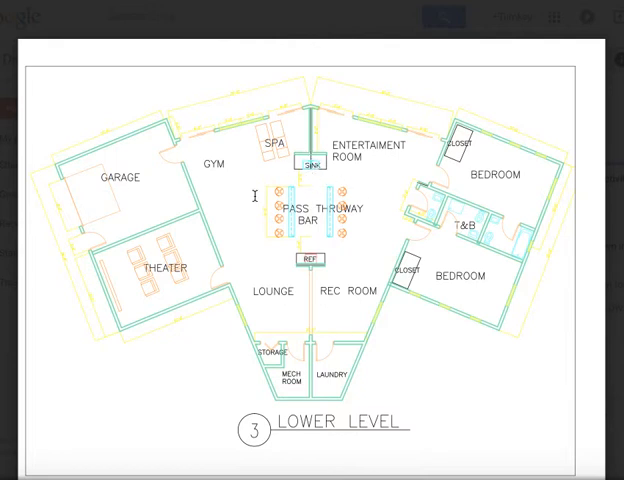
pyautogui.moveTo(283, 180)
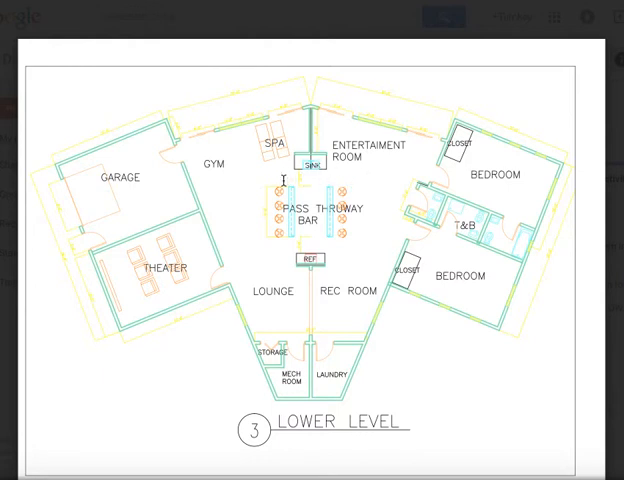
pyautogui.moveTo(250, 216)
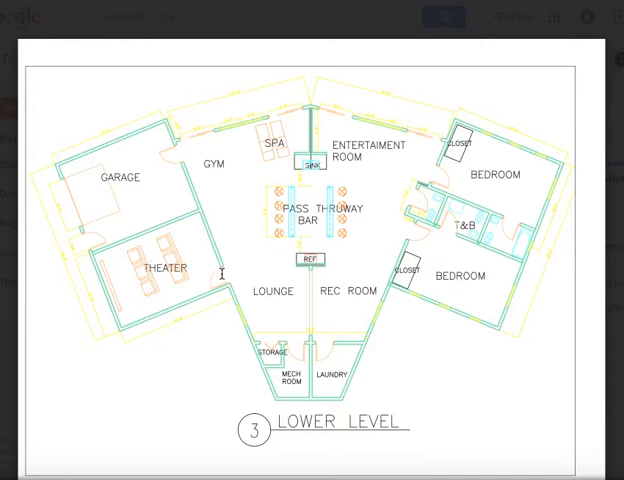
pyautogui.moveTo(172, 147)
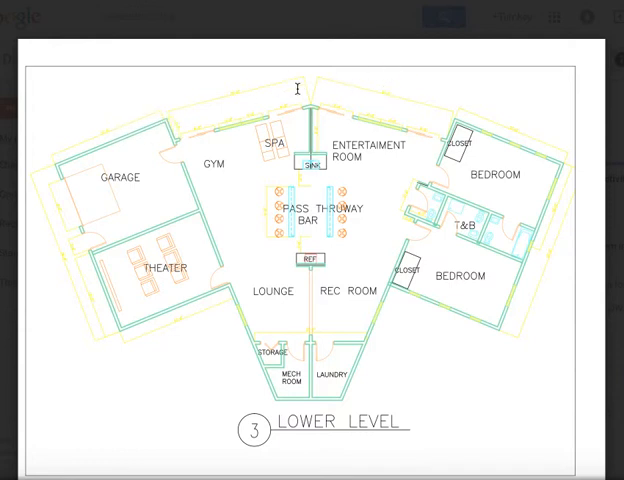
pyautogui.moveTo(403, 57)
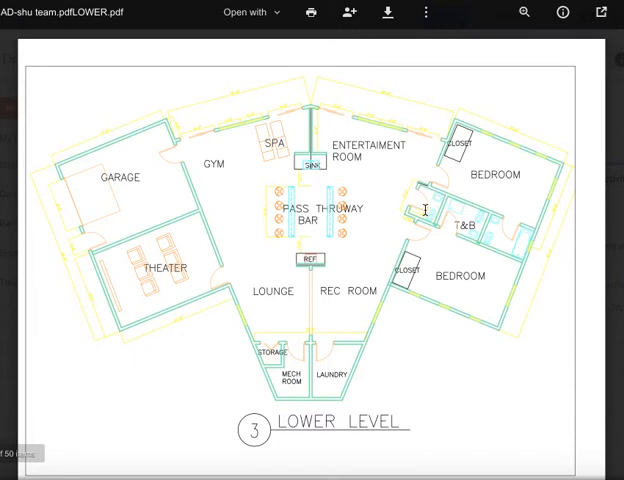
pyautogui.moveTo(434, 227)
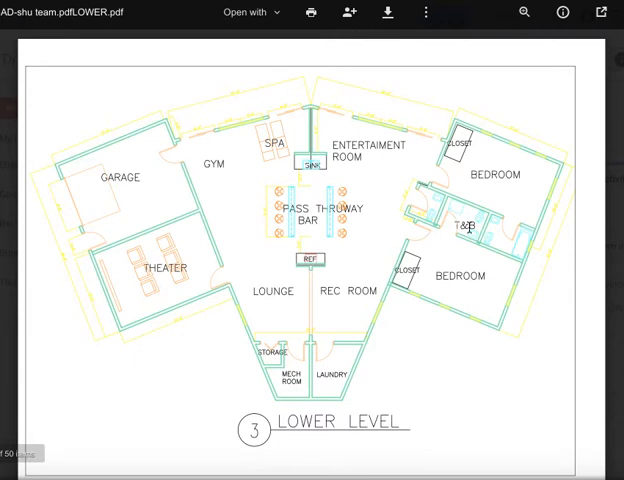
pyautogui.moveTo(447, 226)
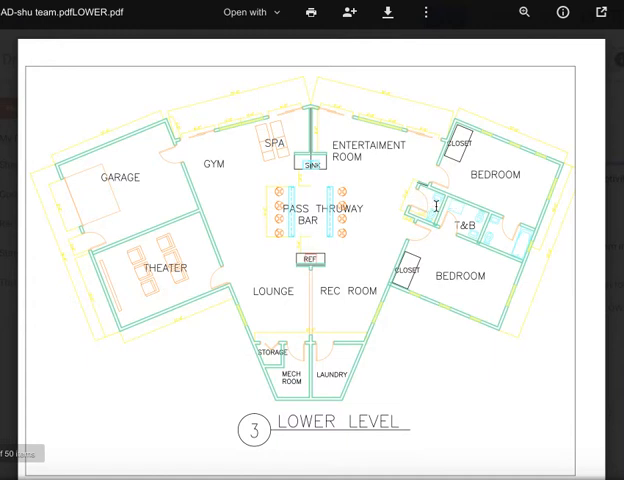
pyautogui.moveTo(465, 207)
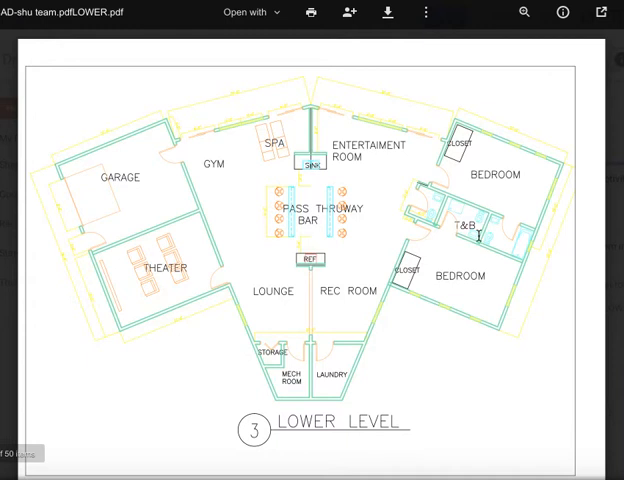
pyautogui.moveTo(475, 231)
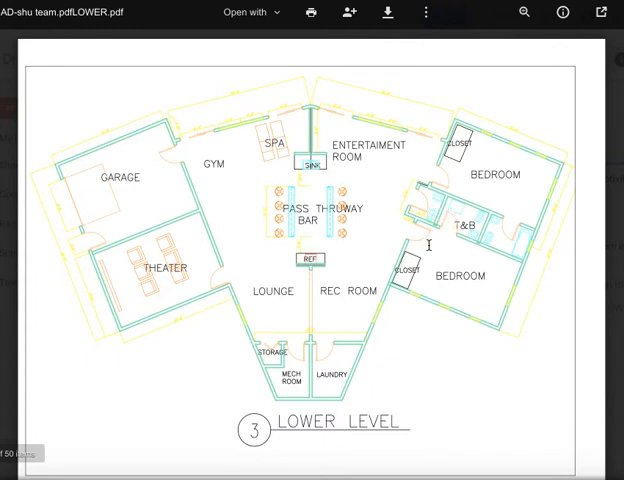
pyautogui.moveTo(509, 238)
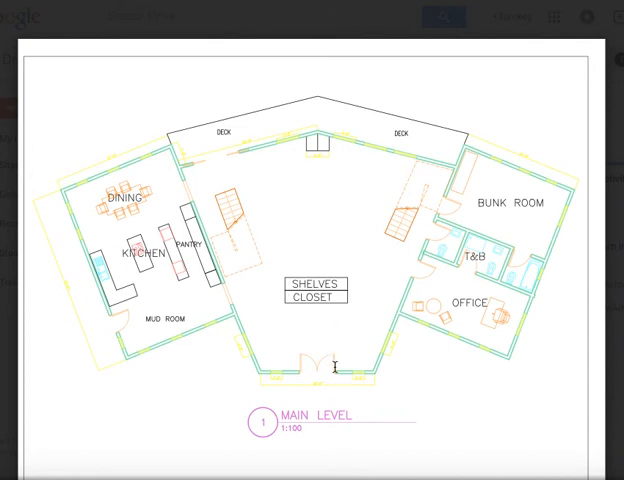
pyautogui.moveTo(210, 161)
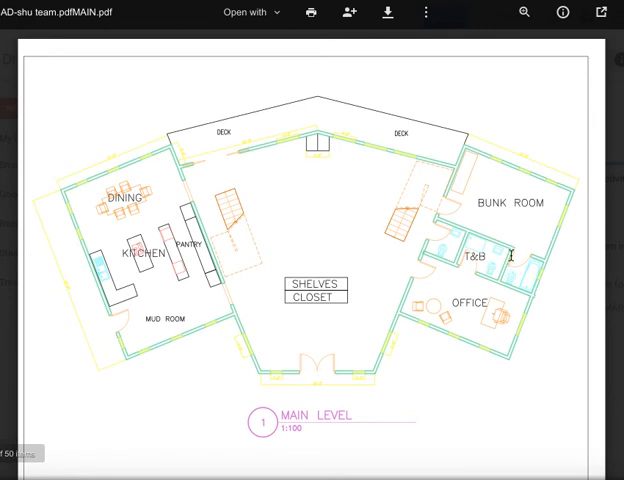
pyautogui.moveTo(524, 266)
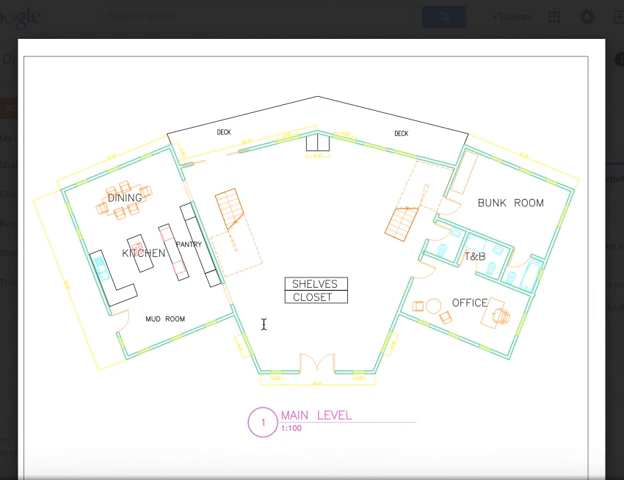
pyautogui.moveTo(392, 340)
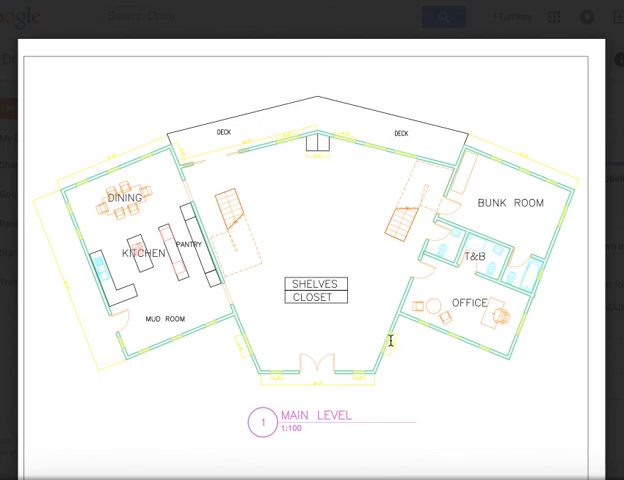